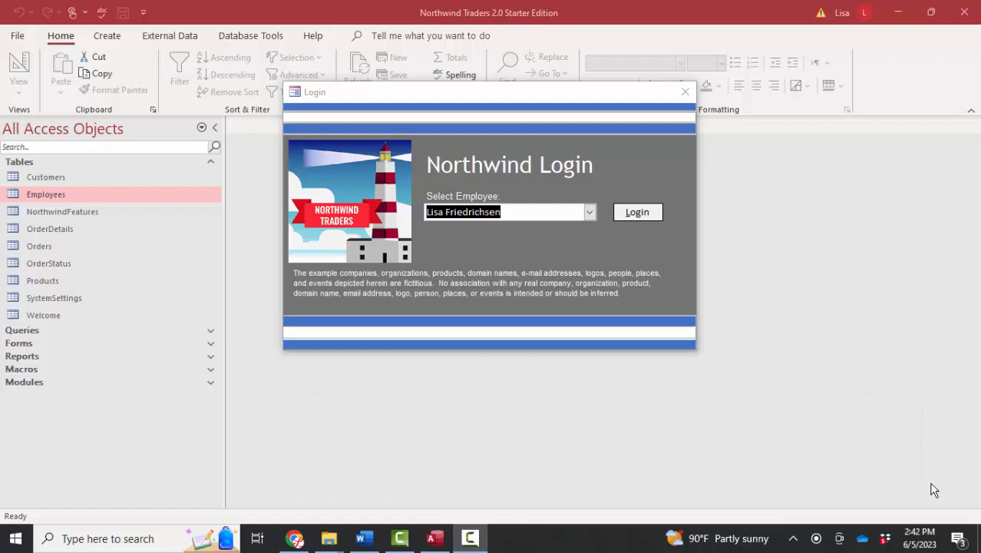
Log in as the chosen employee, then visit Add Order, Reports and the Employees list from the main menu.
left_click(638, 212)
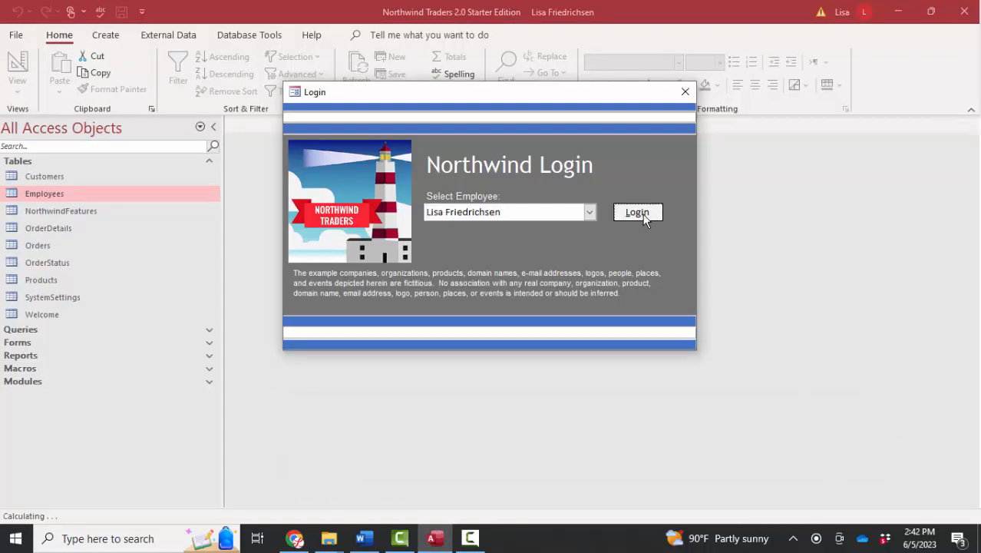
left_click(637, 212)
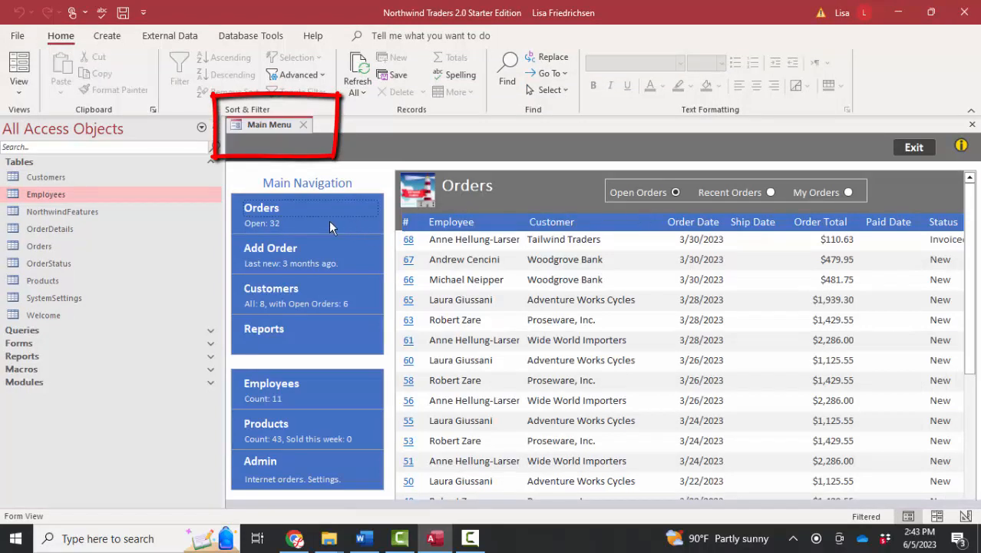
mouse_move(277, 257)
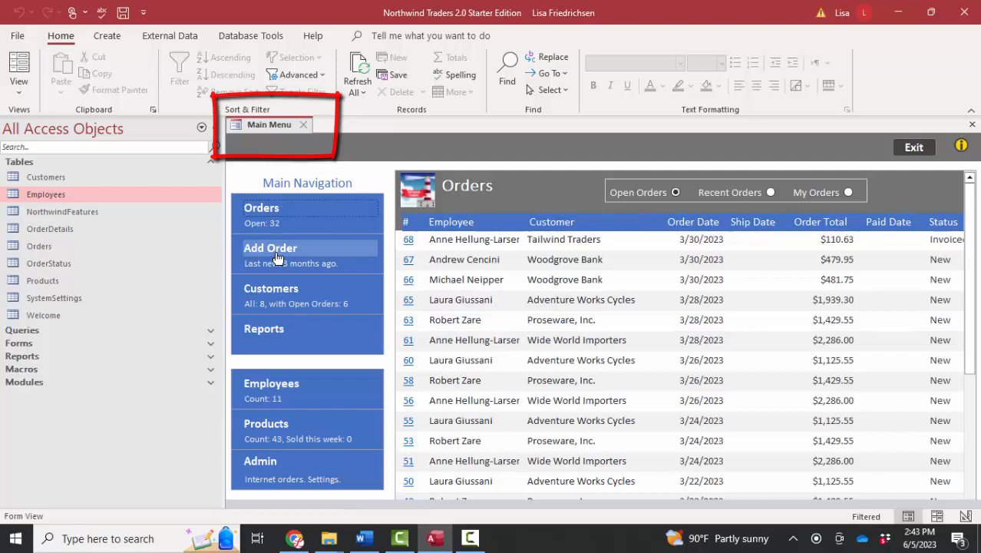
left_click(271, 247)
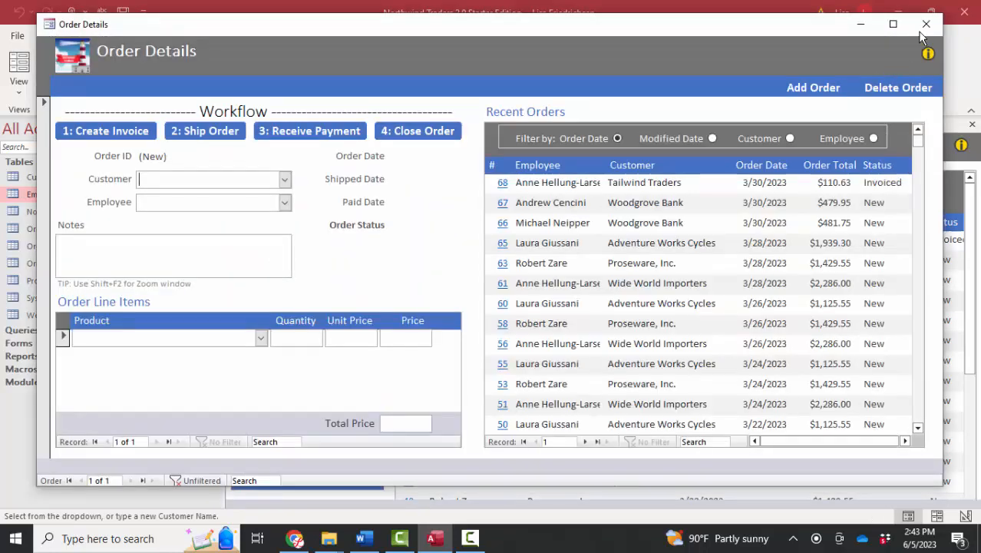
left_click(926, 25)
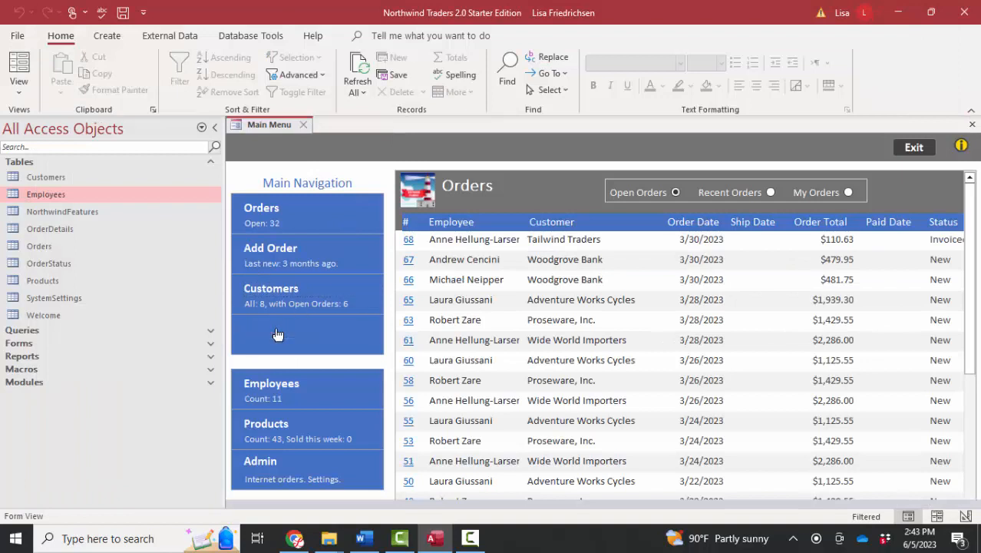
left_click(264, 329)
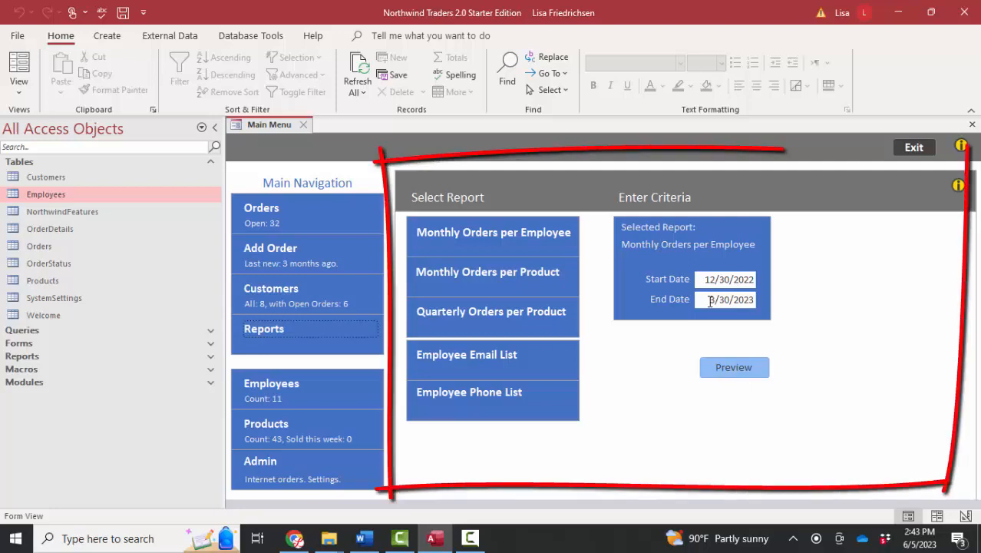
left_click(270, 384)
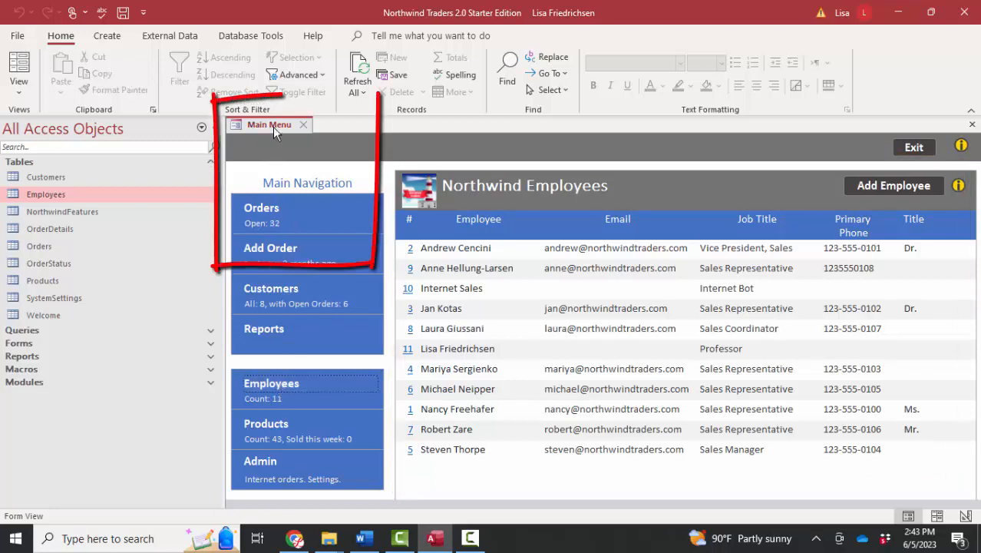
Switch the Main Menu form to Design View, confirming the close prompt with Yes.
right_click(269, 124)
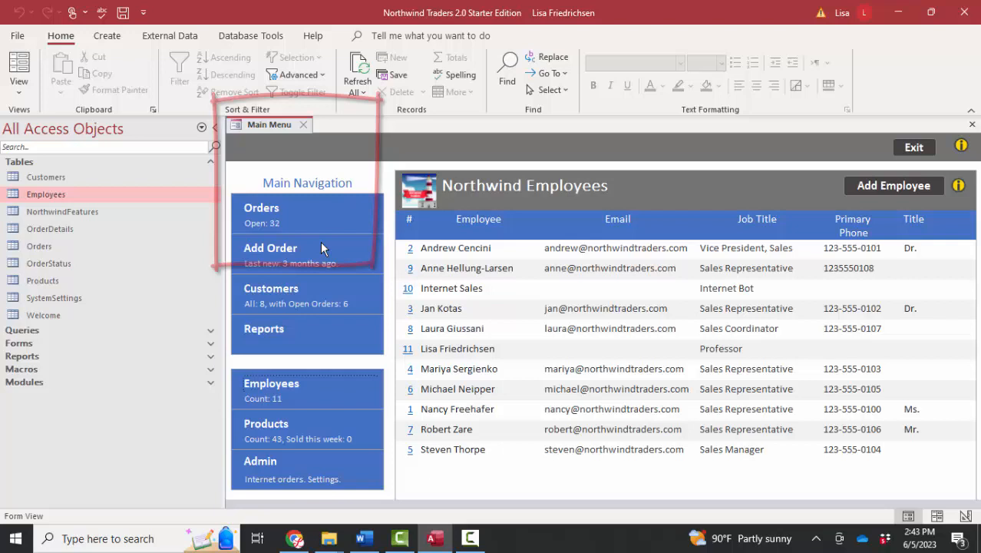
left_click(302, 124)
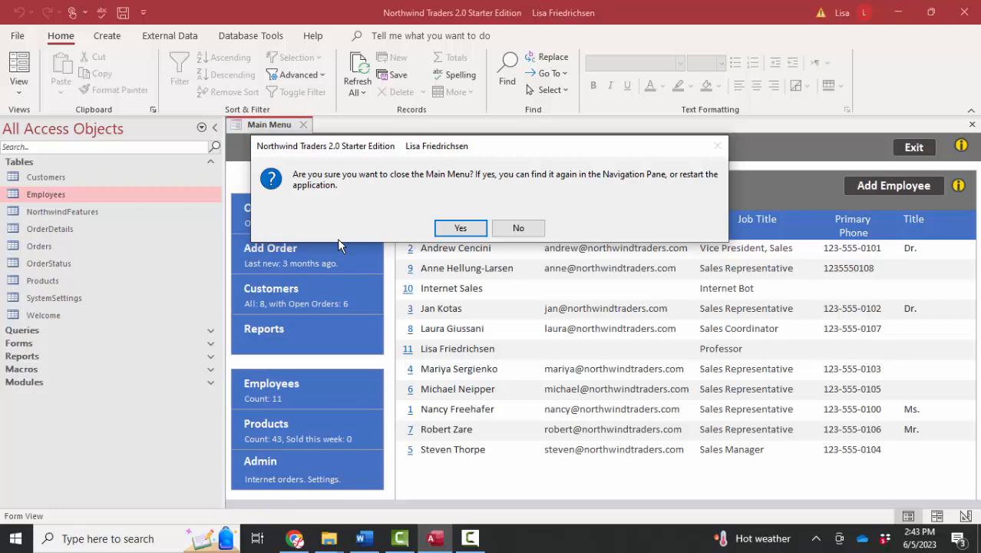
mouse_move(473, 257)
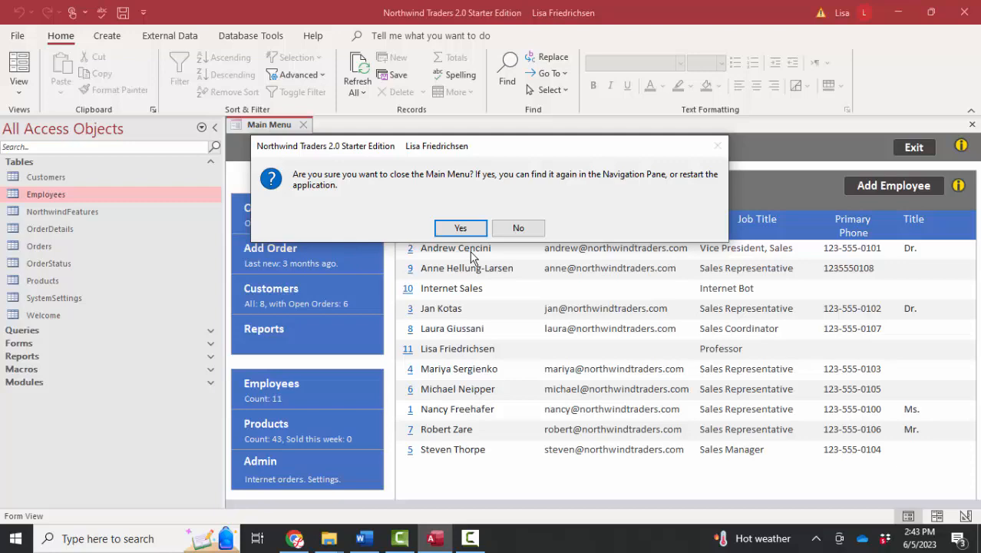
left_click(460, 227)
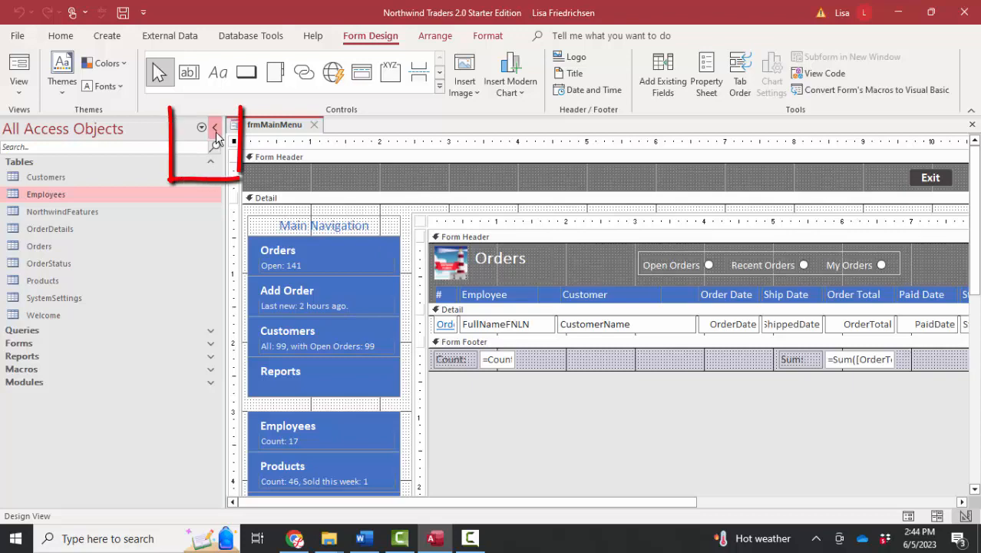
Collapse the Navigation Pane so the Main Menu design fills the workspace.
left_click(215, 128)
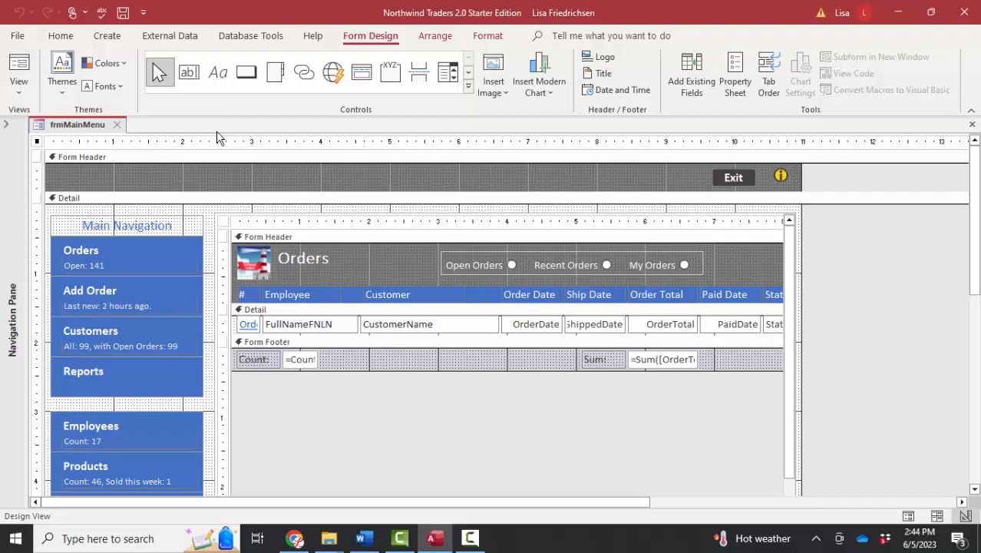
mouse_move(678, 117)
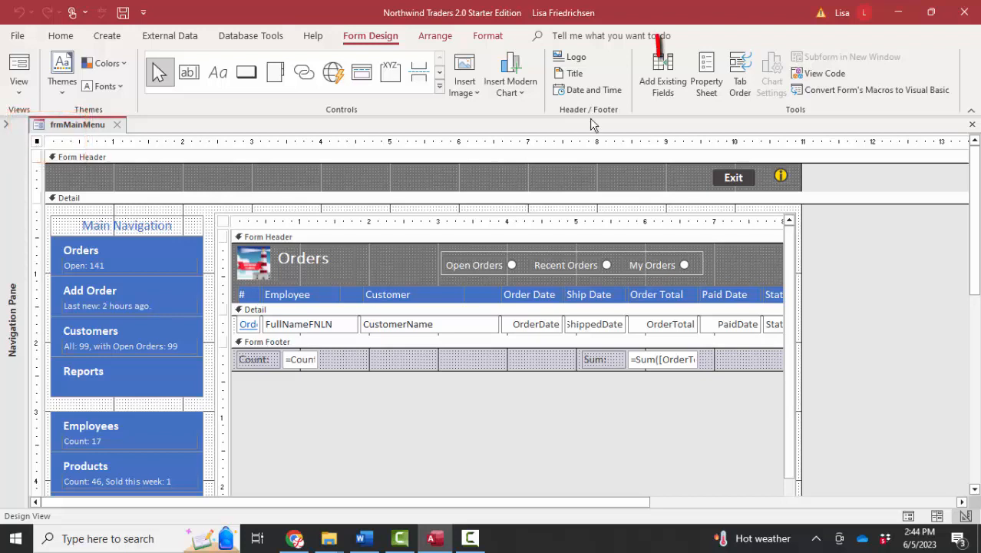
Show the form's Data properties in the Property Sheet and select the Customers button.
left_click(707, 73)
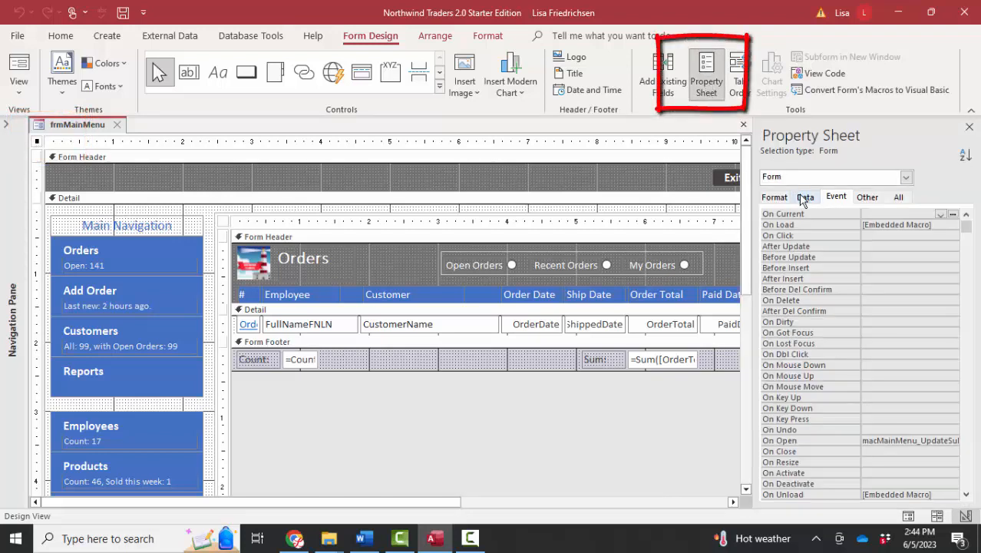
left_click(804, 197)
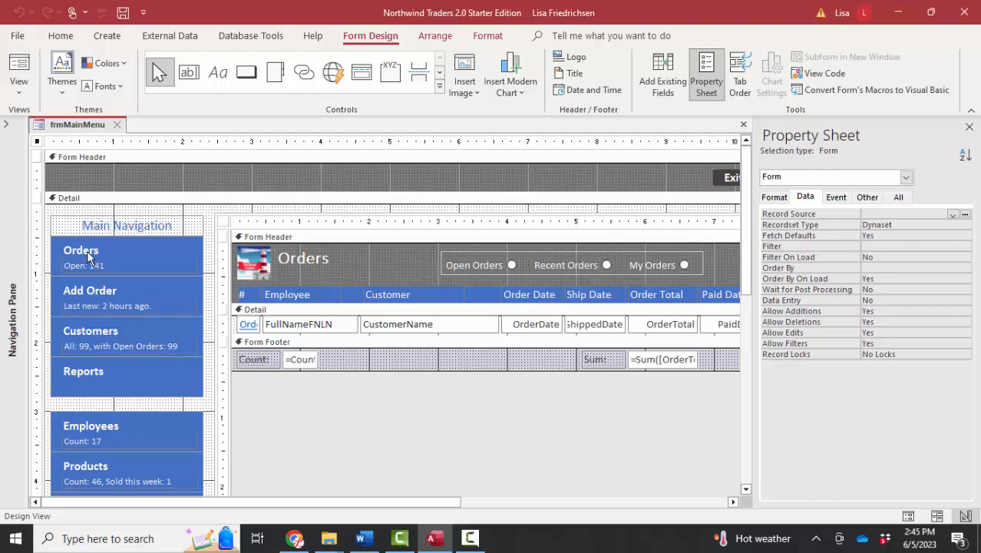
left_click(82, 249)
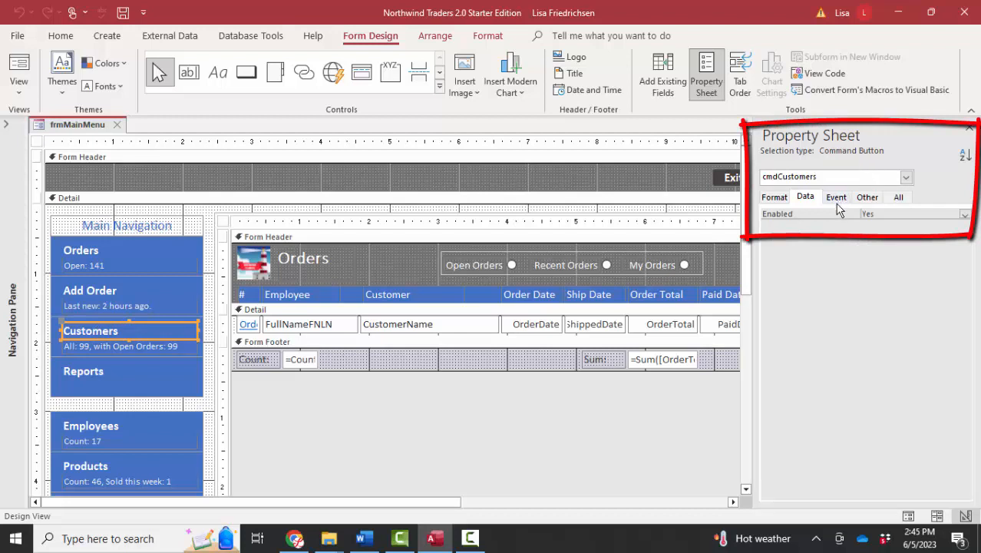
Open the Customers button's On Click embedded macro, which runs OpenForm on frmCustomerList.
left_click(835, 197)
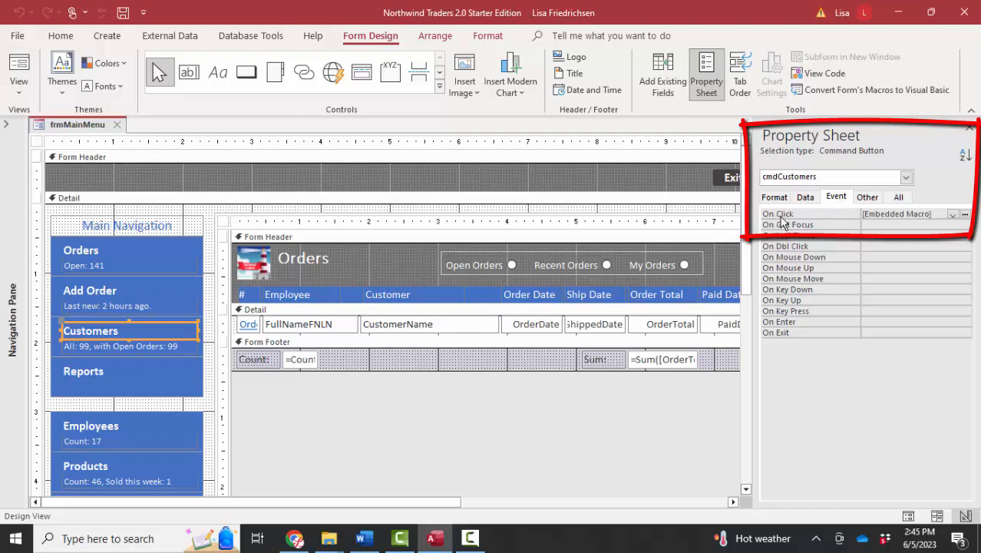
left_click(898, 214)
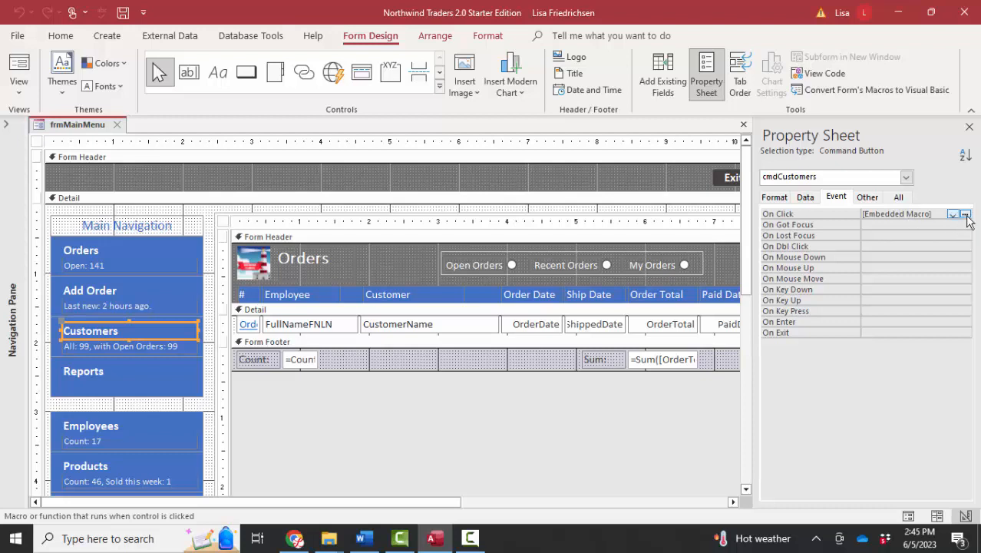
left_click(966, 213)
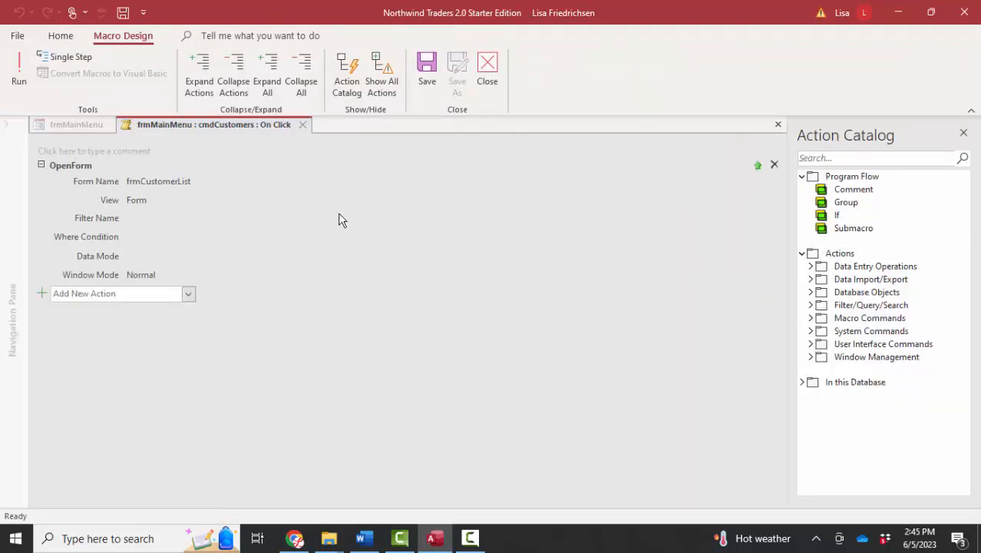
mouse_move(279, 211)
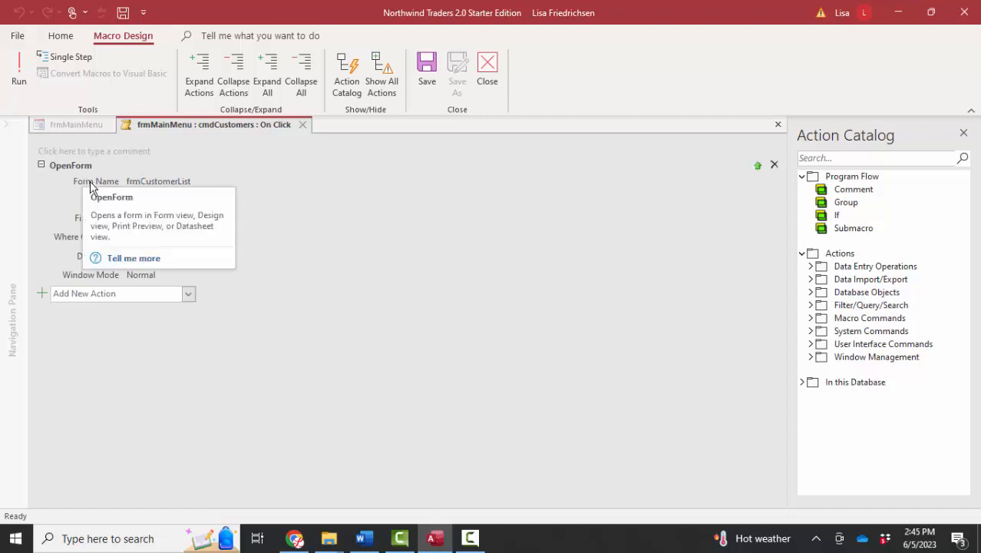
mouse_move(197, 193)
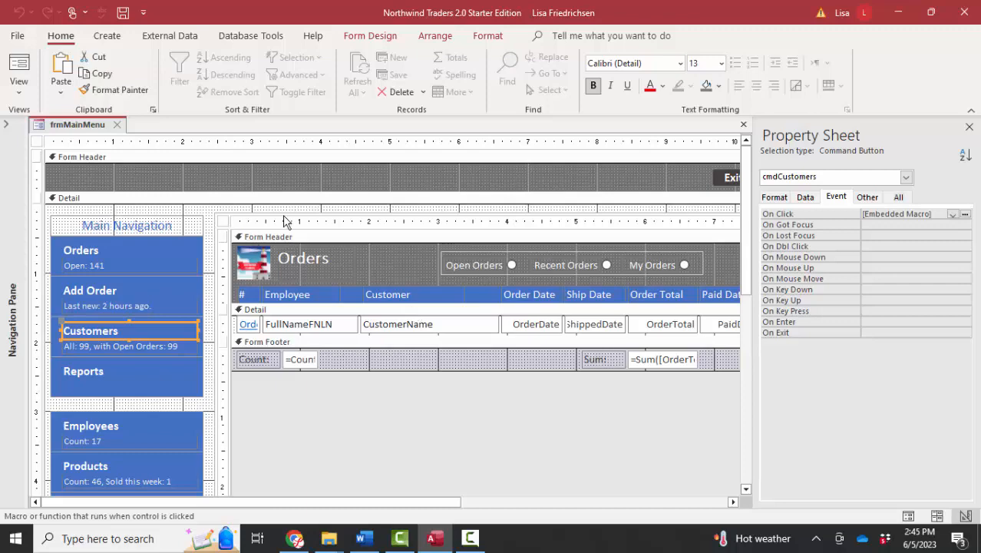
Select the orders subform's own form and show its Data properties with Record Source qryOrders.
left_click(284, 212)
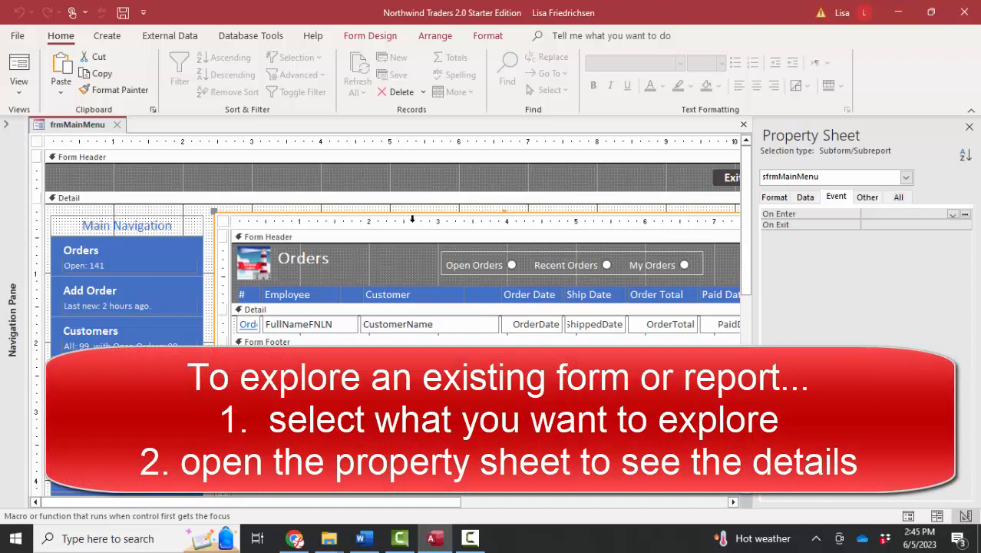
mouse_move(934, 183)
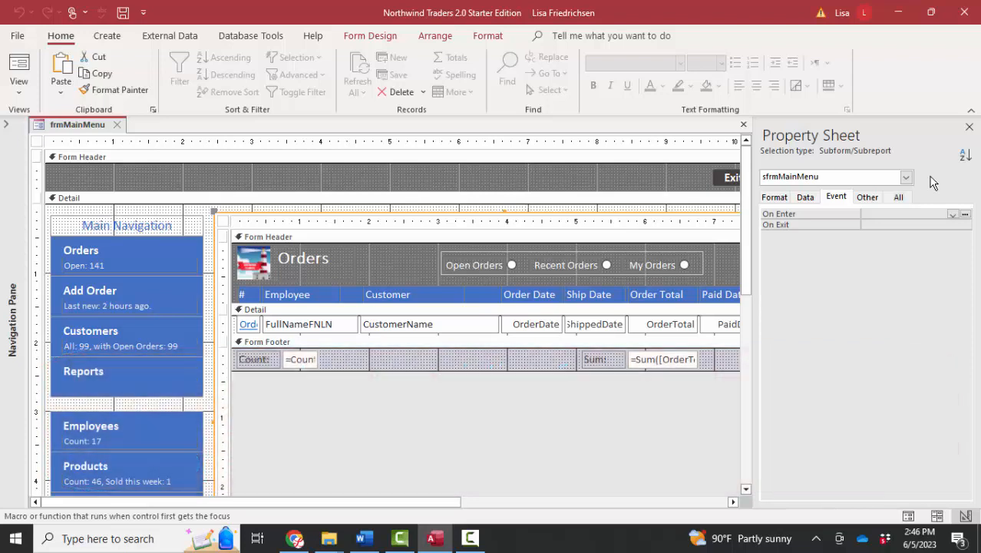
mouse_move(225, 247)
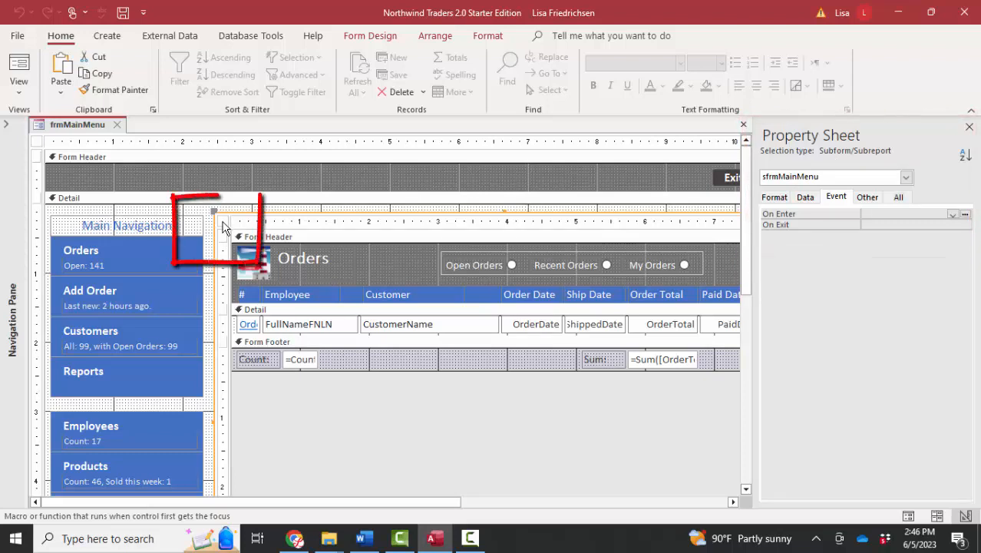
left_click(223, 222)
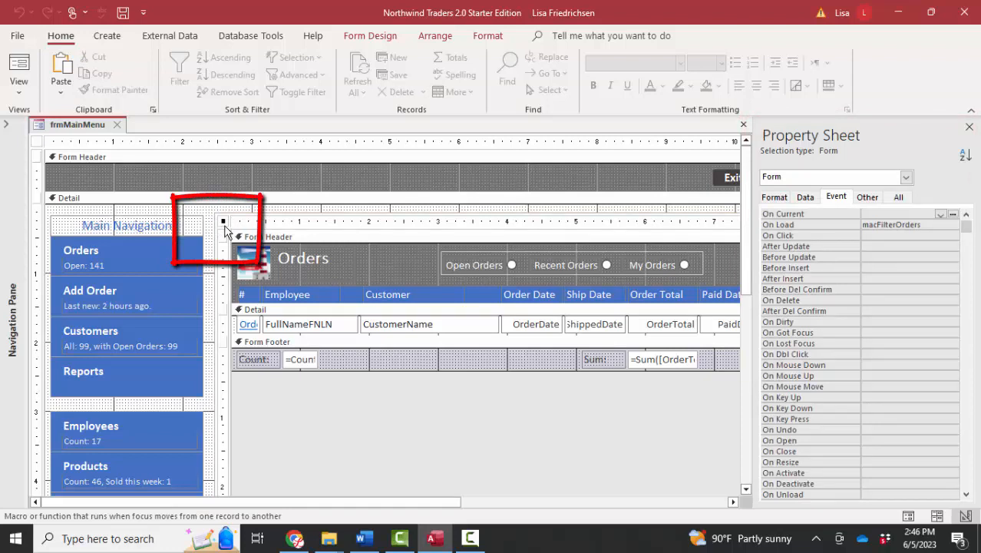
left_click(805, 197)
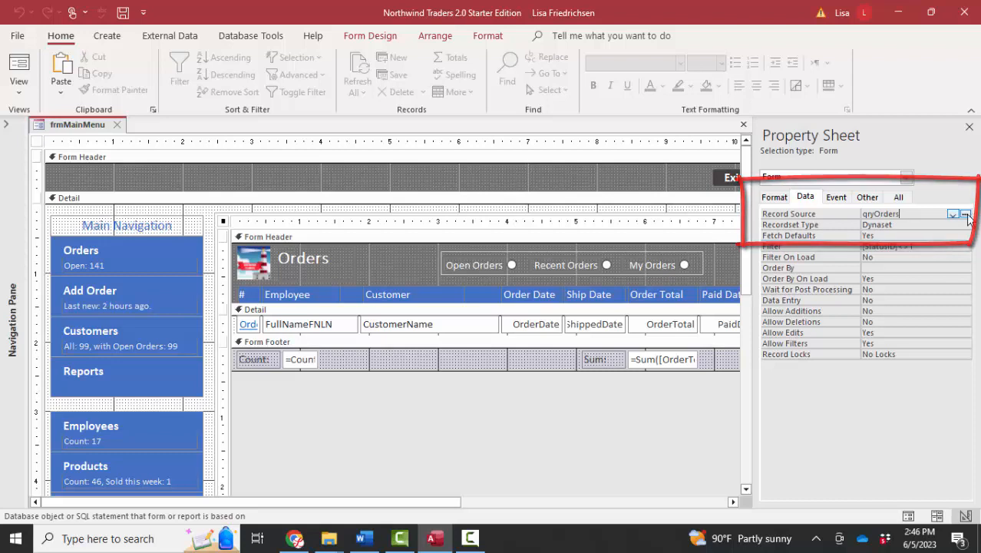
Open qryOrders in the Query Builder, select the qrycboEmployees field list and enlarge the table pane.
left_click(966, 213)
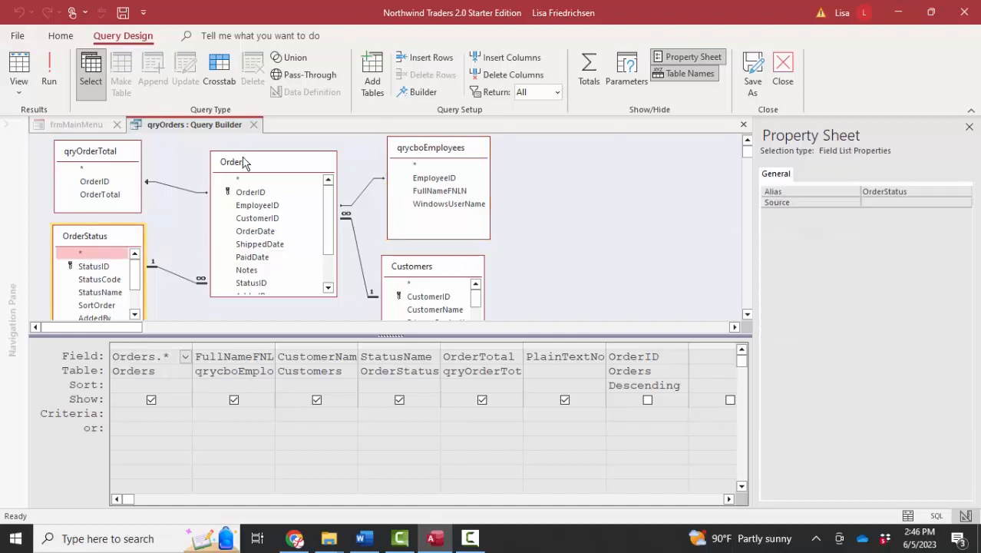
left_click(427, 273)
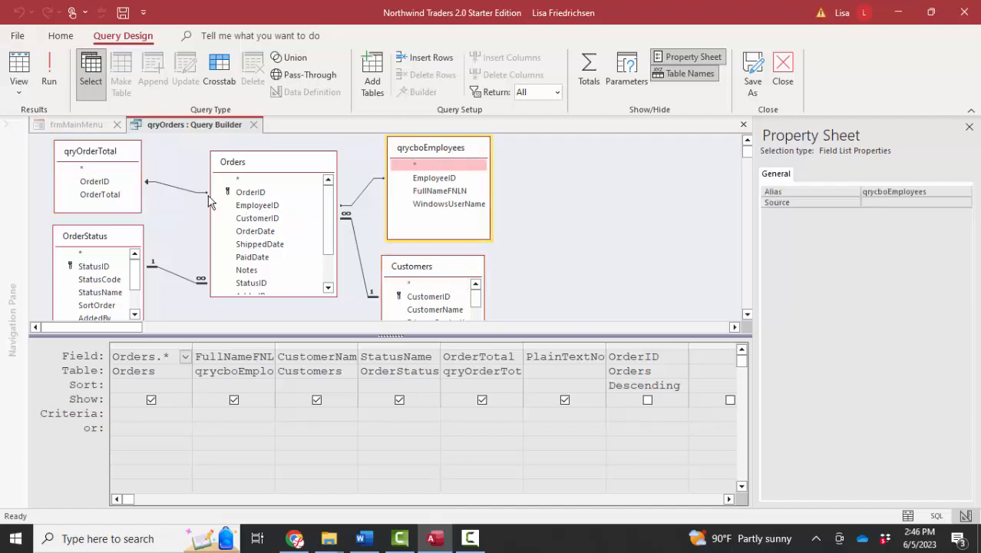
mouse_move(307, 296)
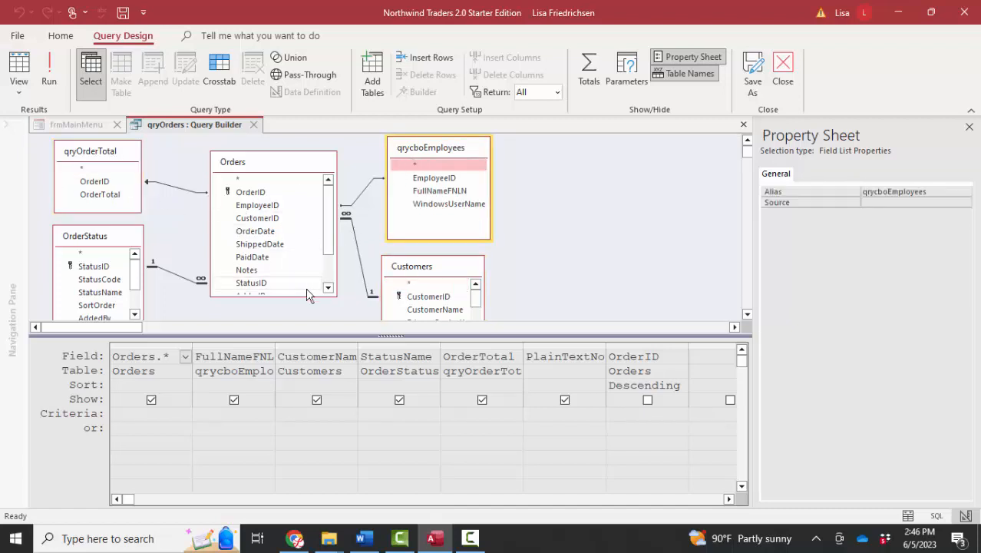
left_click_drag(349, 334, 349, 381)
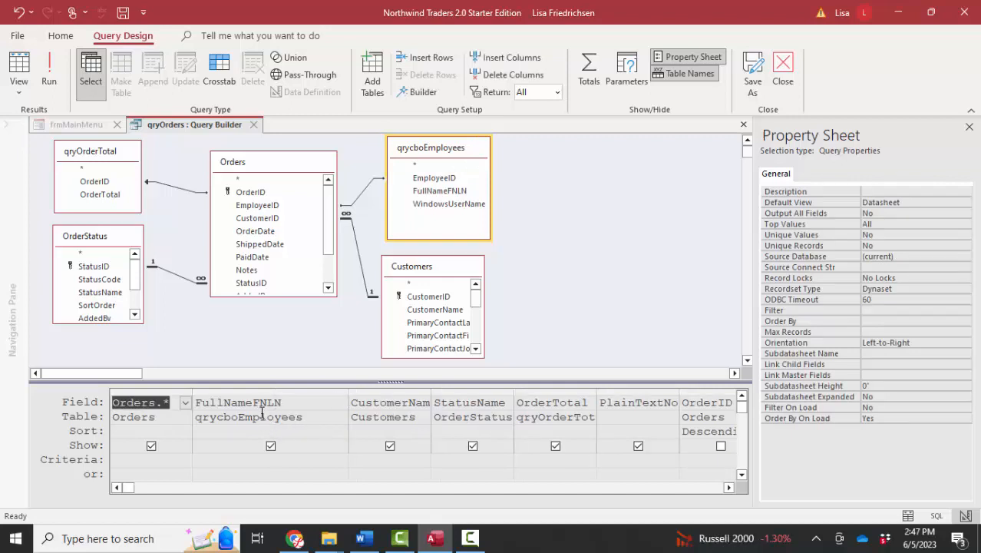
mouse_move(240, 430)
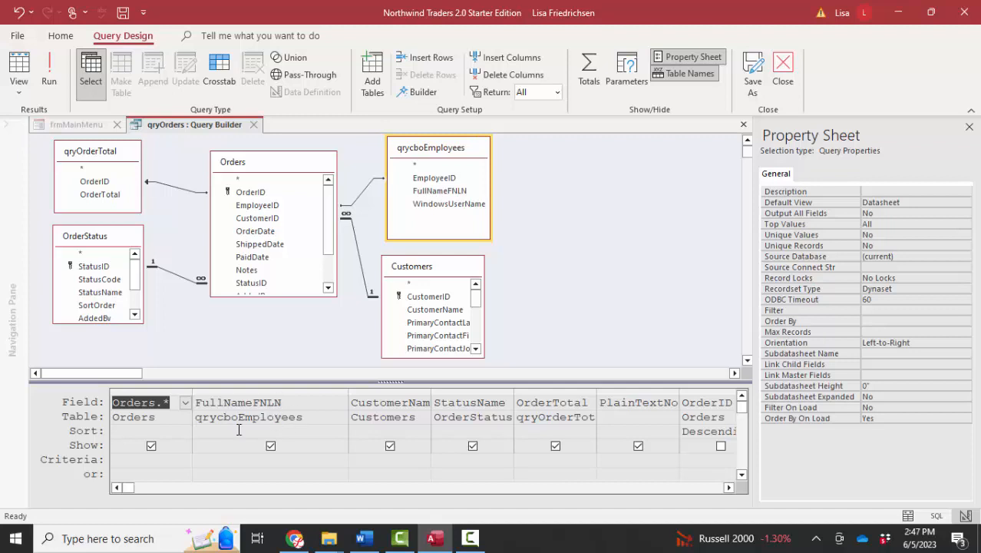
mouse_move(251, 424)
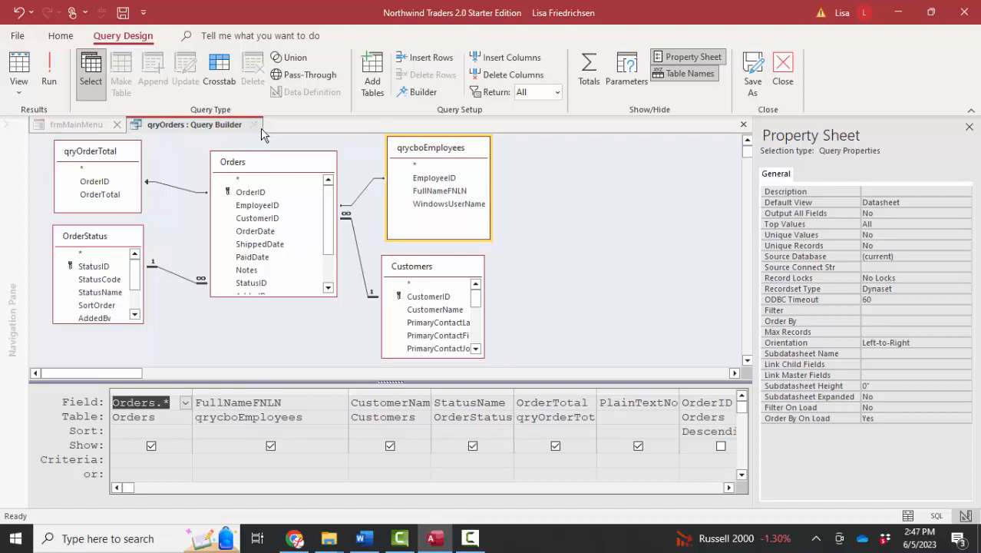
Close the Query Builder without saving and filter the Navigation Pane to Queries only.
left_click(253, 124)
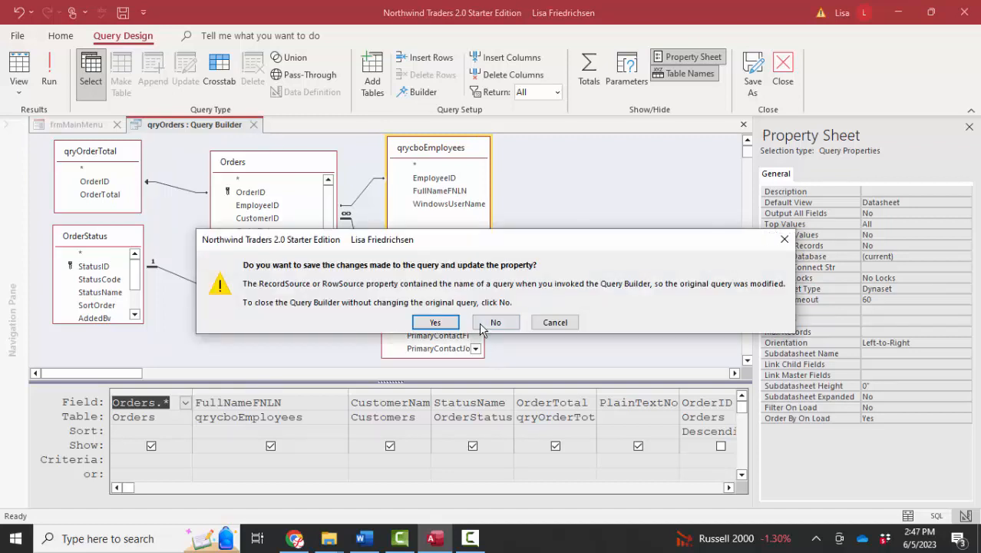
left_click(495, 323)
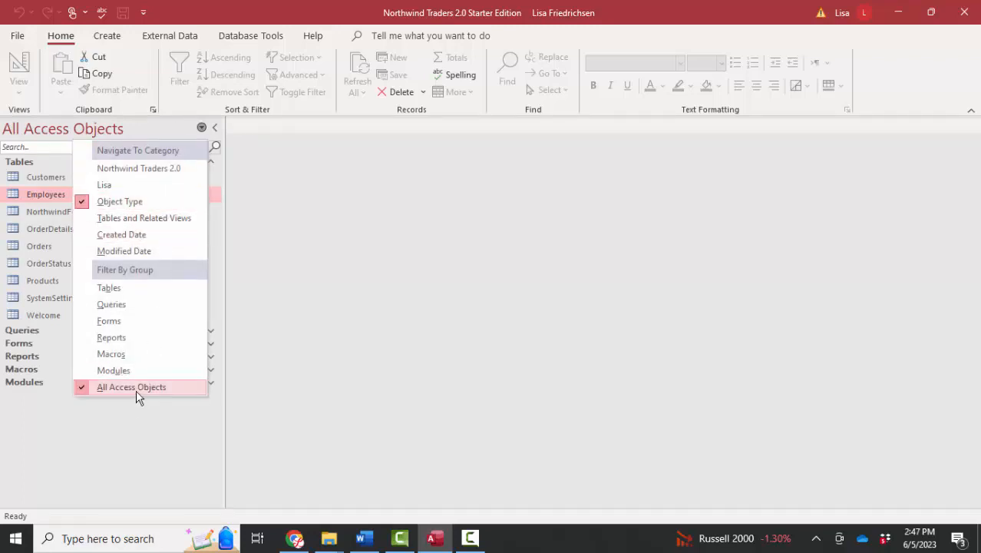
left_click(131, 387)
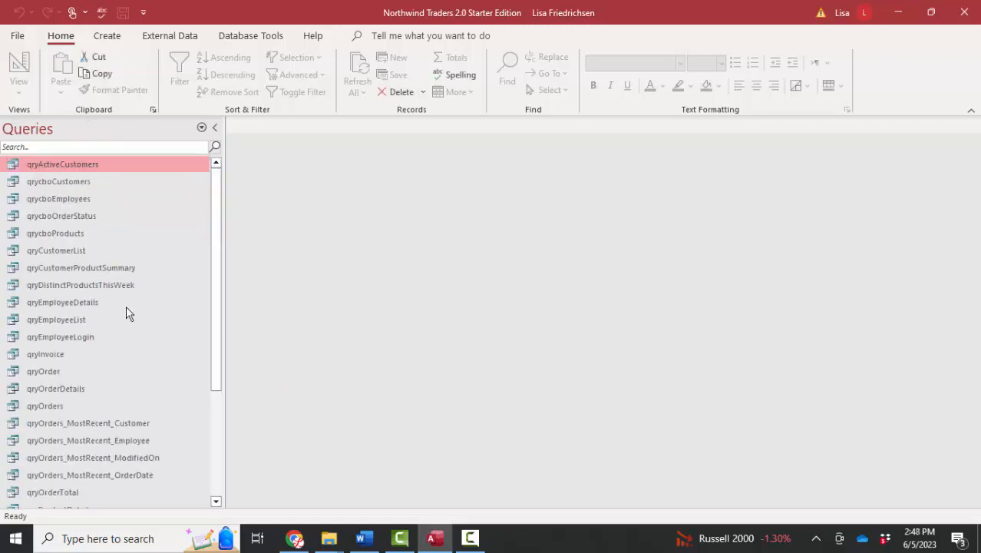
mouse_move(74, 203)
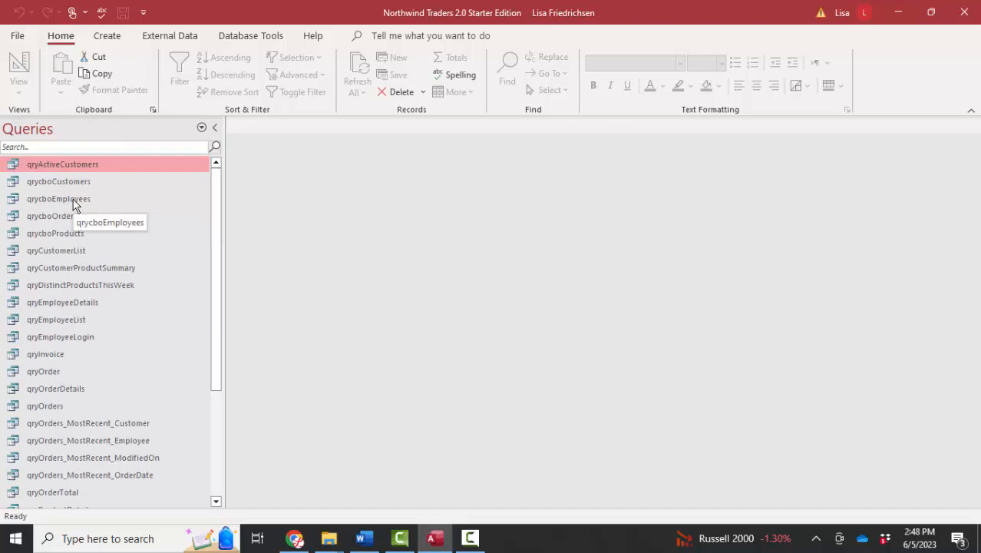
Open qrycboEmployees in Datasheet View listing employee IDs, names and Windows user names.
double_click(58, 198)
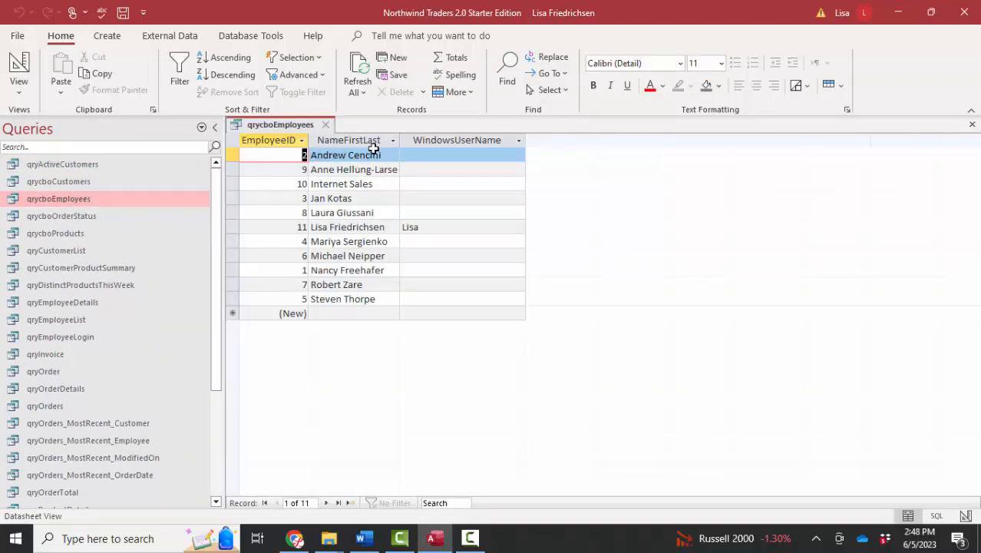
mouse_move(451, 292)
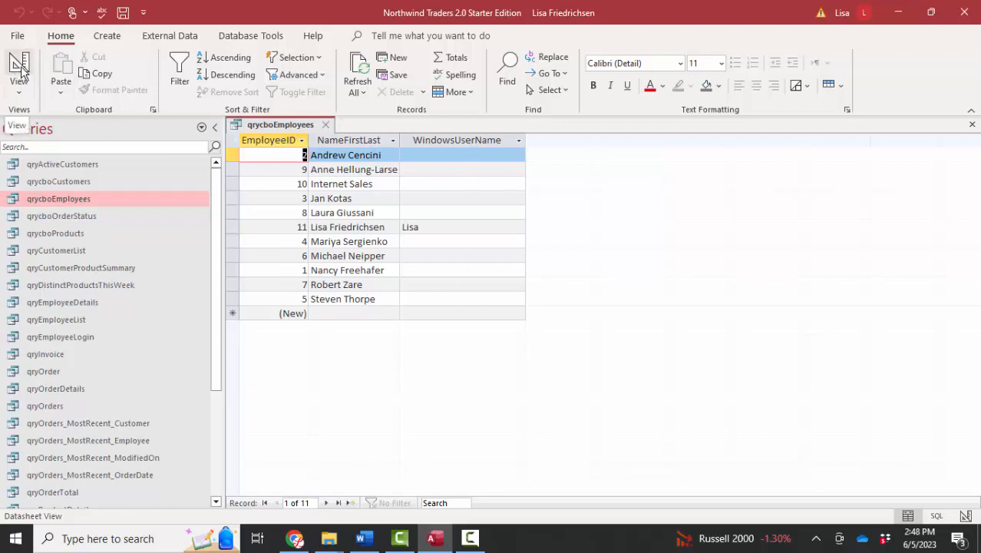
Switch qrycboEmployees to Design View showing its Employees fields sorted by first and last name.
left_click(19, 65)
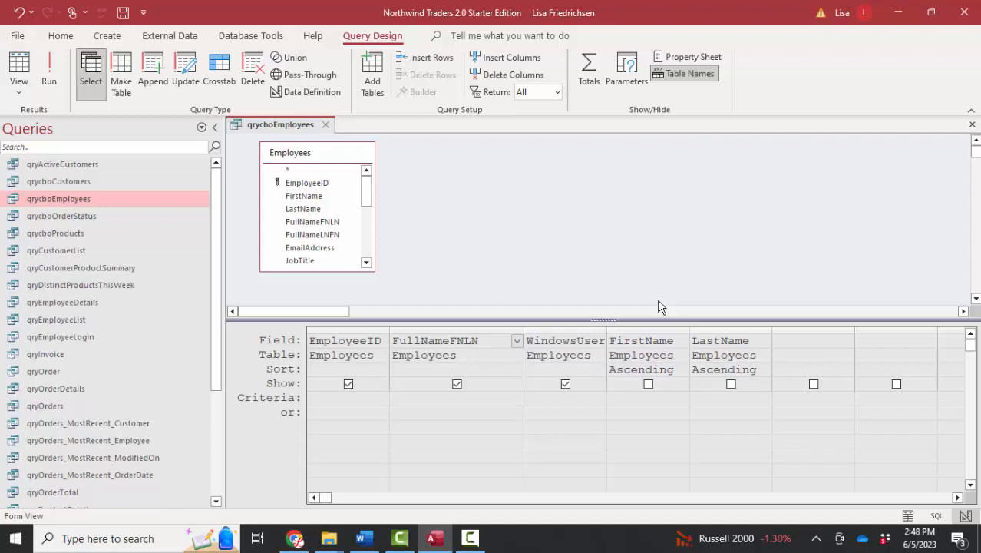
mouse_move(648, 275)
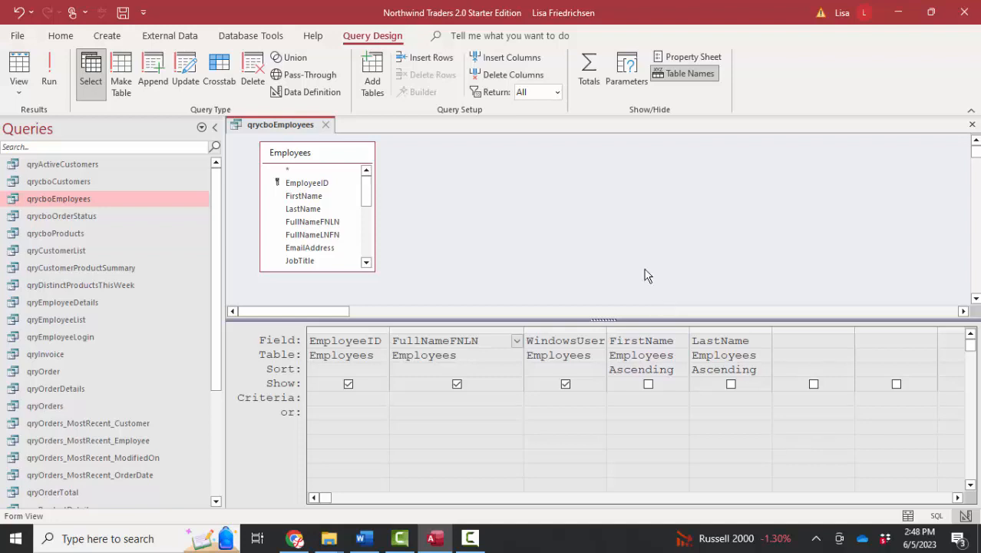
mouse_move(331, 232)
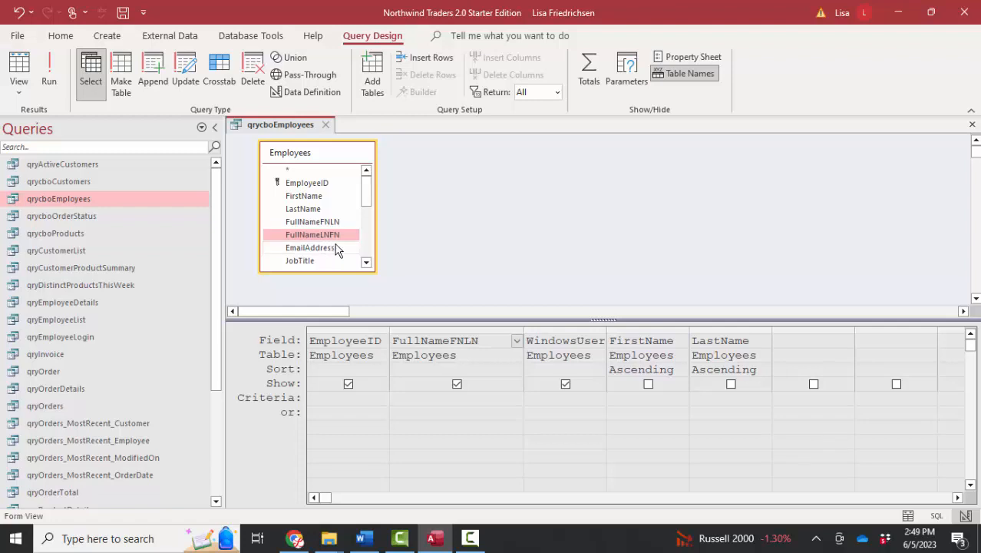
mouse_move(330, 246)
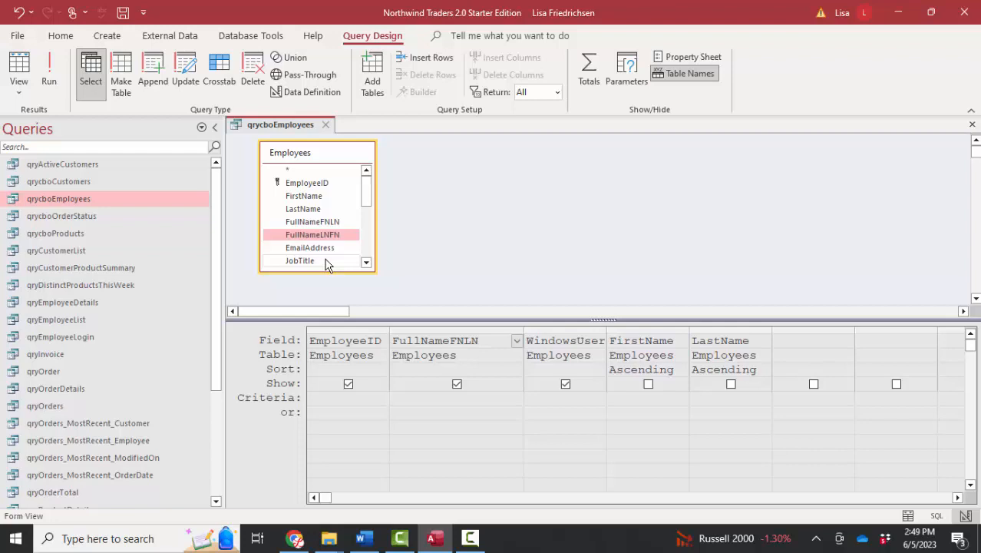
mouse_move(460, 269)
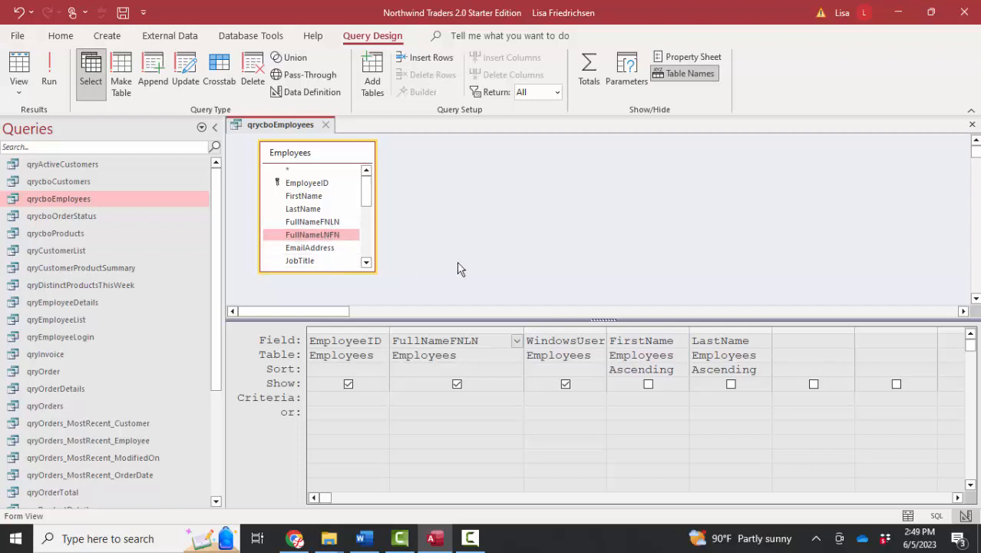